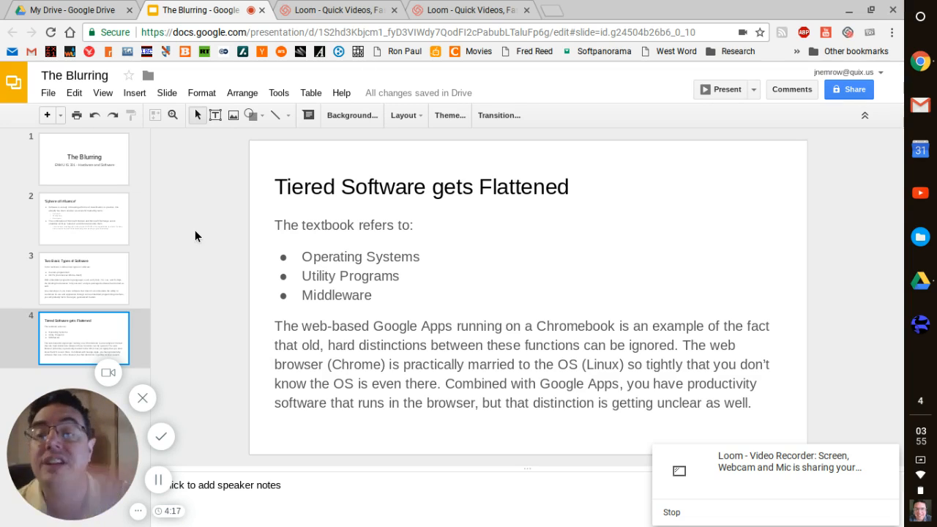
pyautogui.moveTo(565, 151)
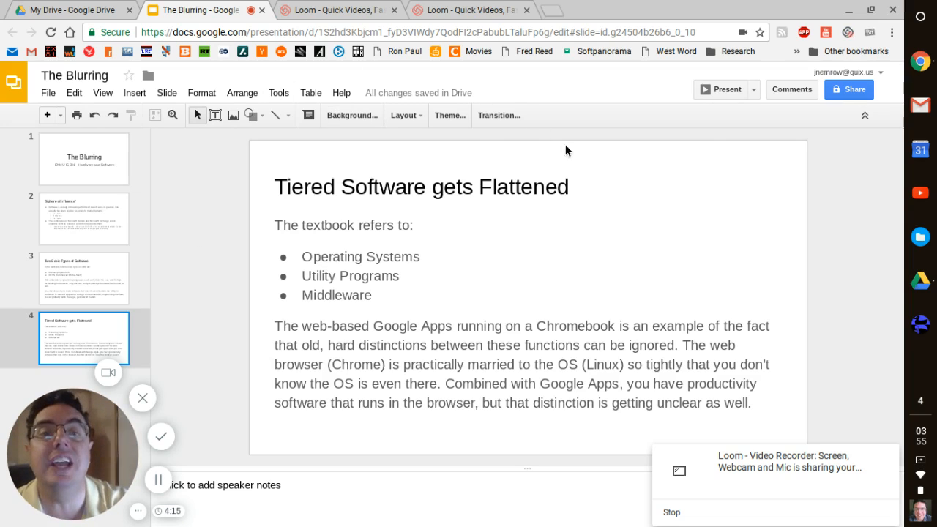
pyautogui.moveTo(665, 234)
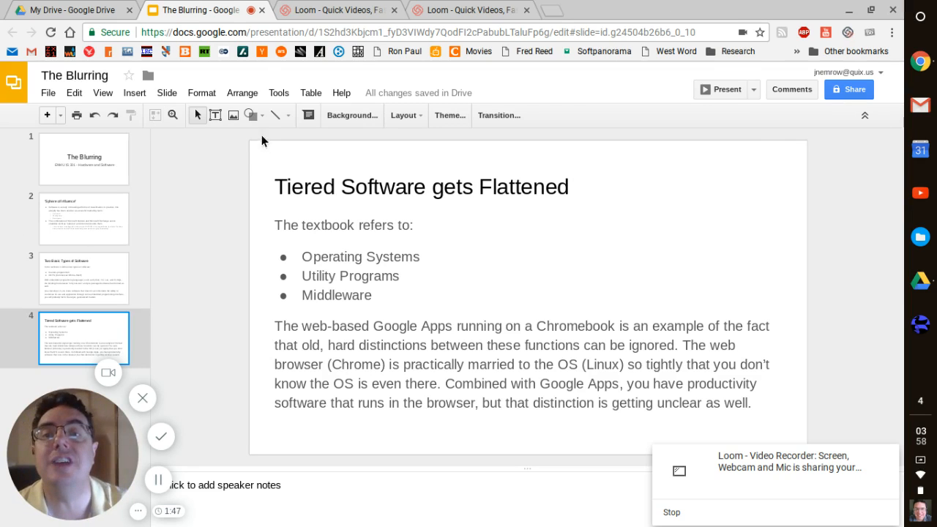
pyautogui.moveTo(197, 208)
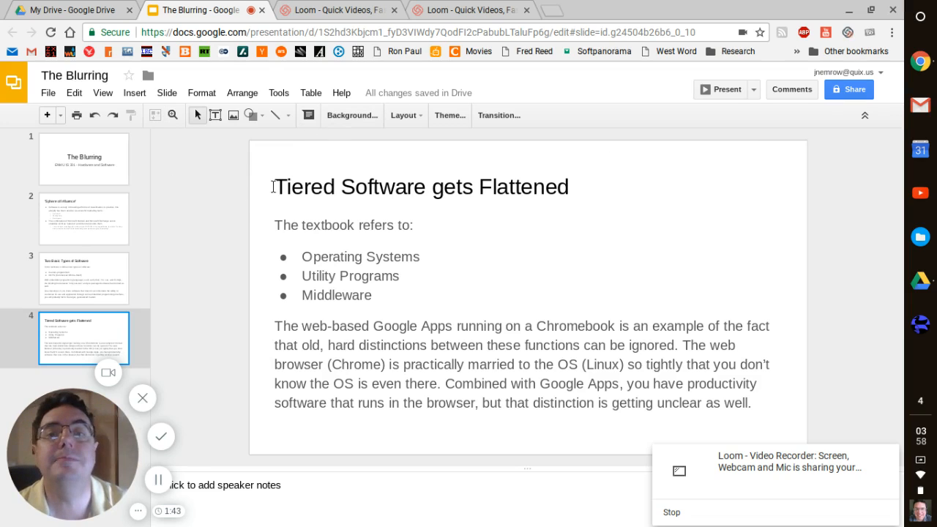
pyautogui.moveTo(213, 205)
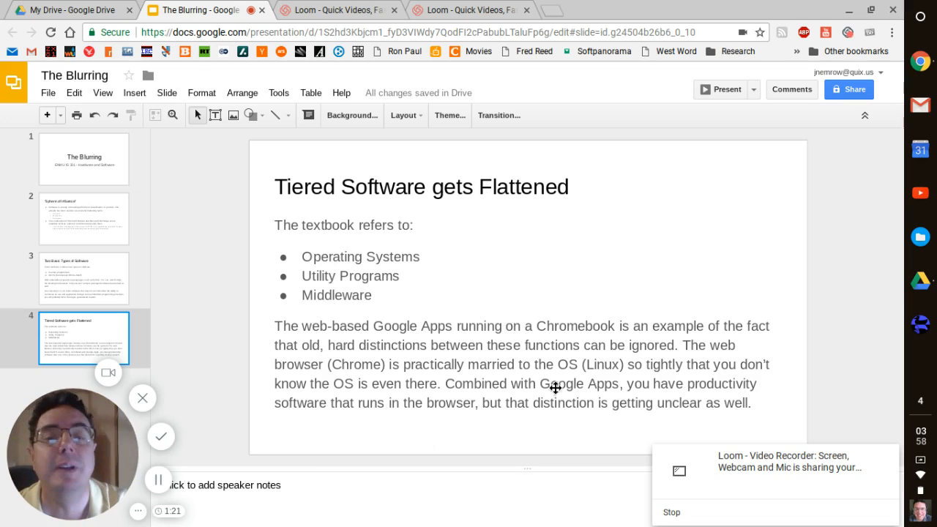
pyautogui.moveTo(677, 398)
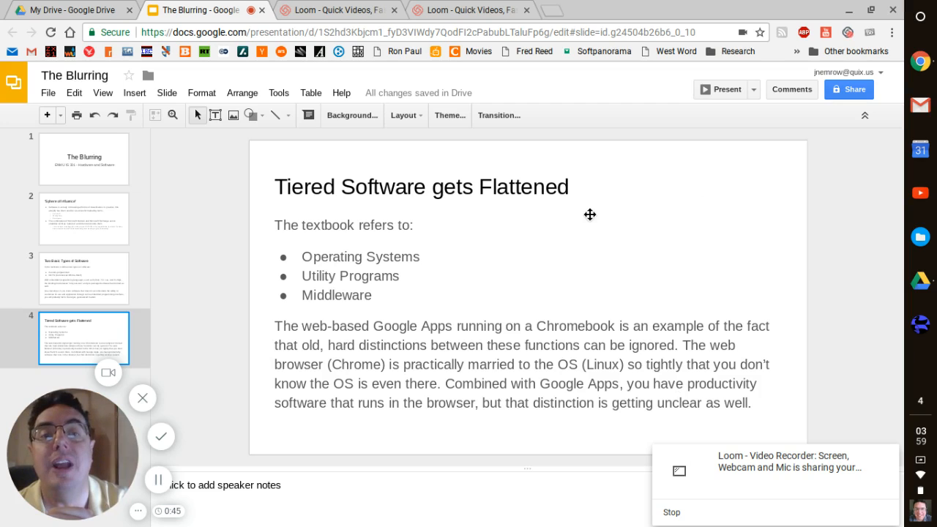
pyautogui.moveTo(657, 258)
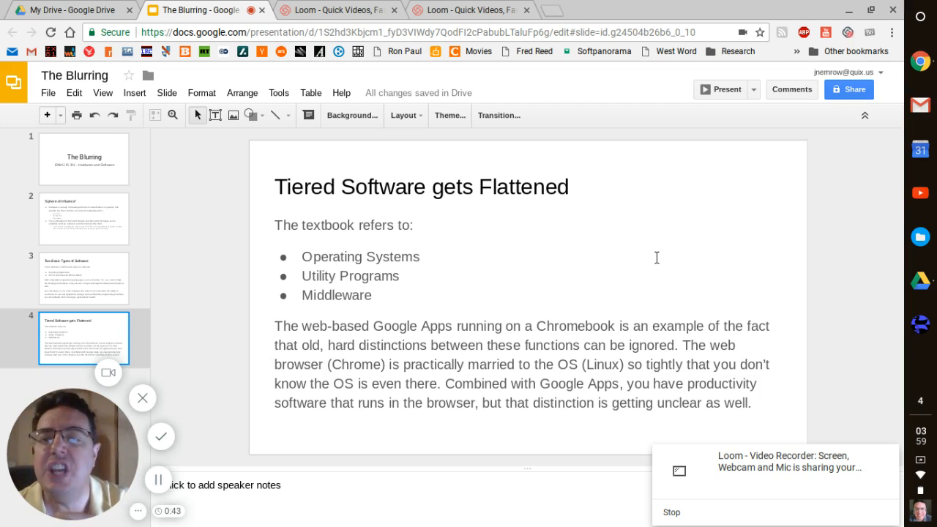